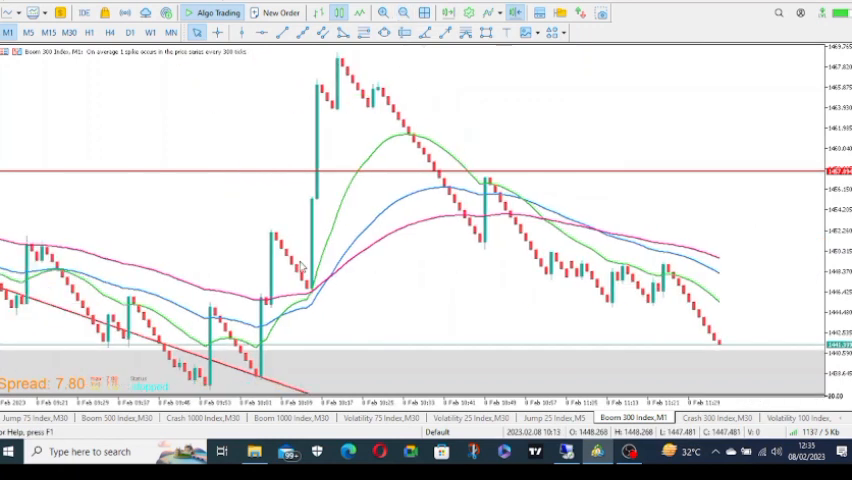
mouse_move(322, 297)
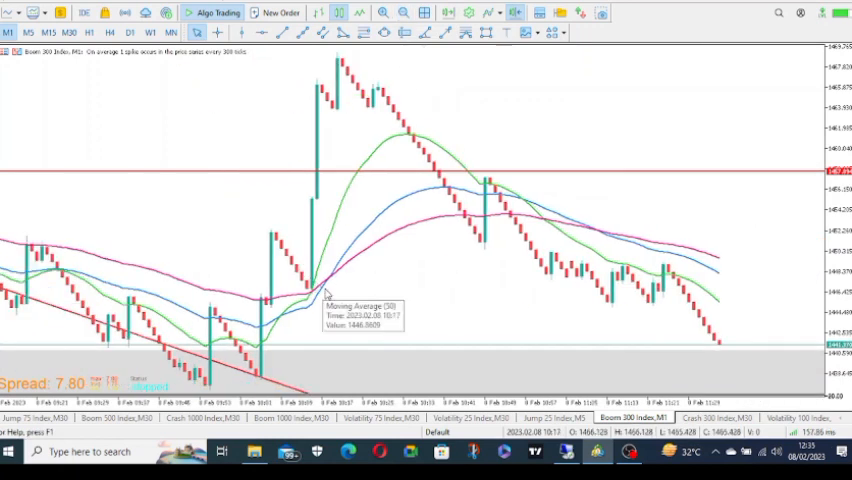
mouse_move(360, 347)
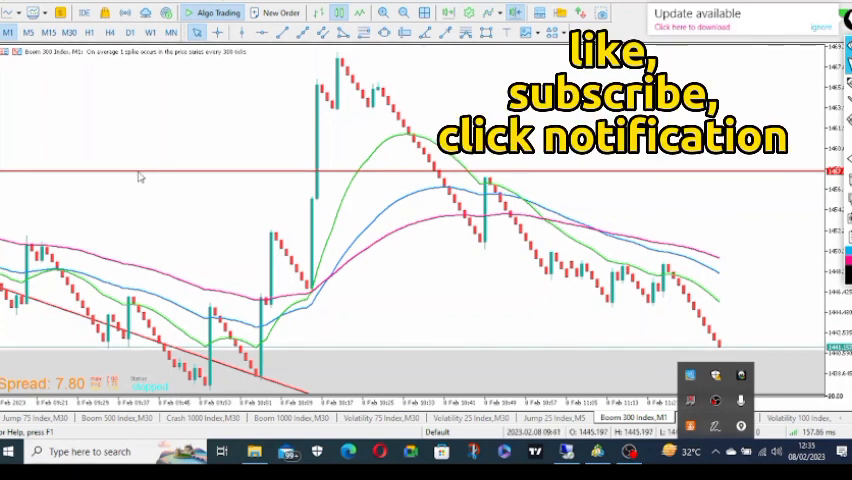
mouse_move(285, 120)
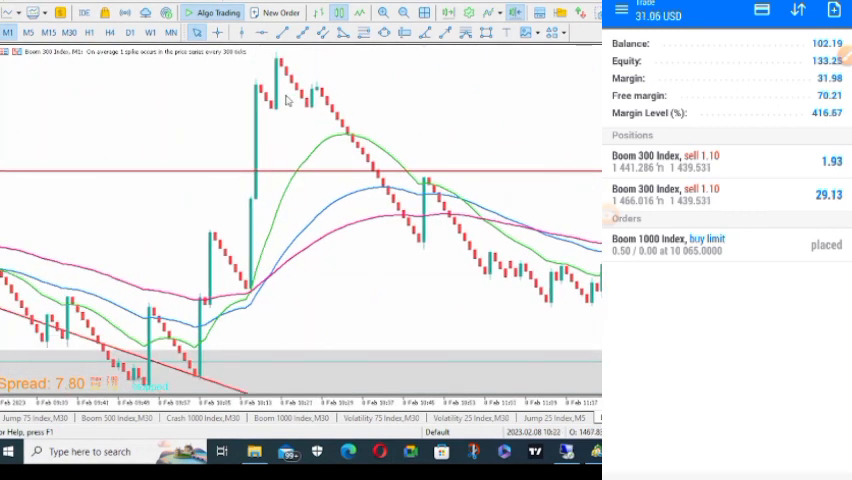
Switch the Boom 300 Index chart to the 15-minute timeframe
left_click(48, 32)
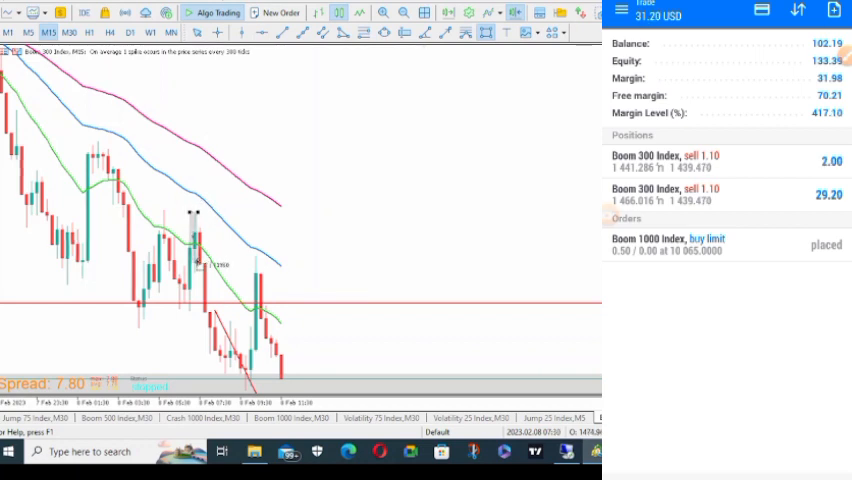
Draw a rectangle over the supply zone around the recent M15 high
left_click_drag(187, 213, 305, 275)
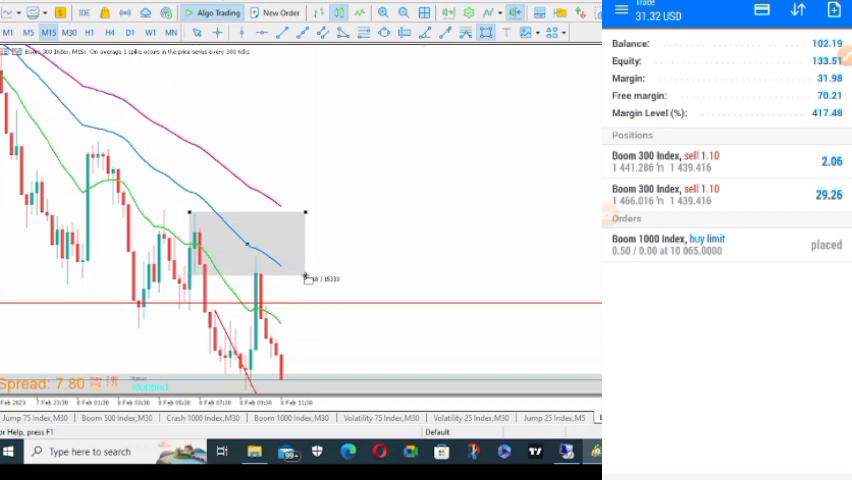
left_click(481, 33)
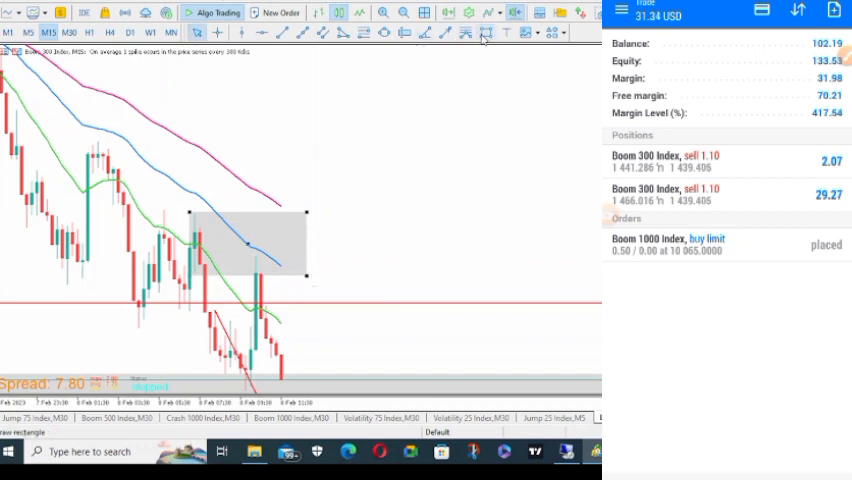
mouse_move(285, 33)
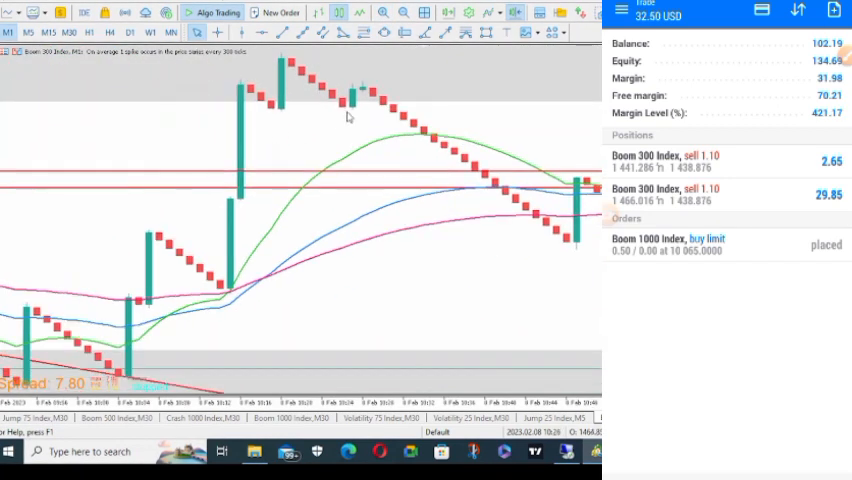
mouse_move(360, 90)
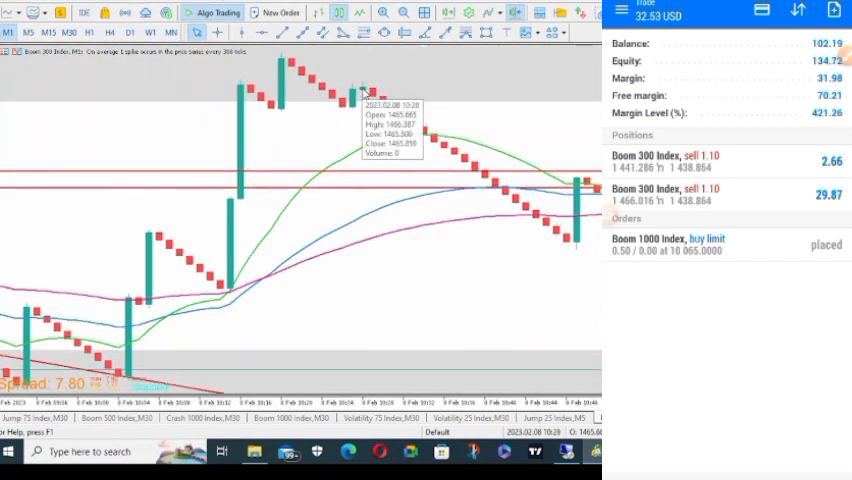